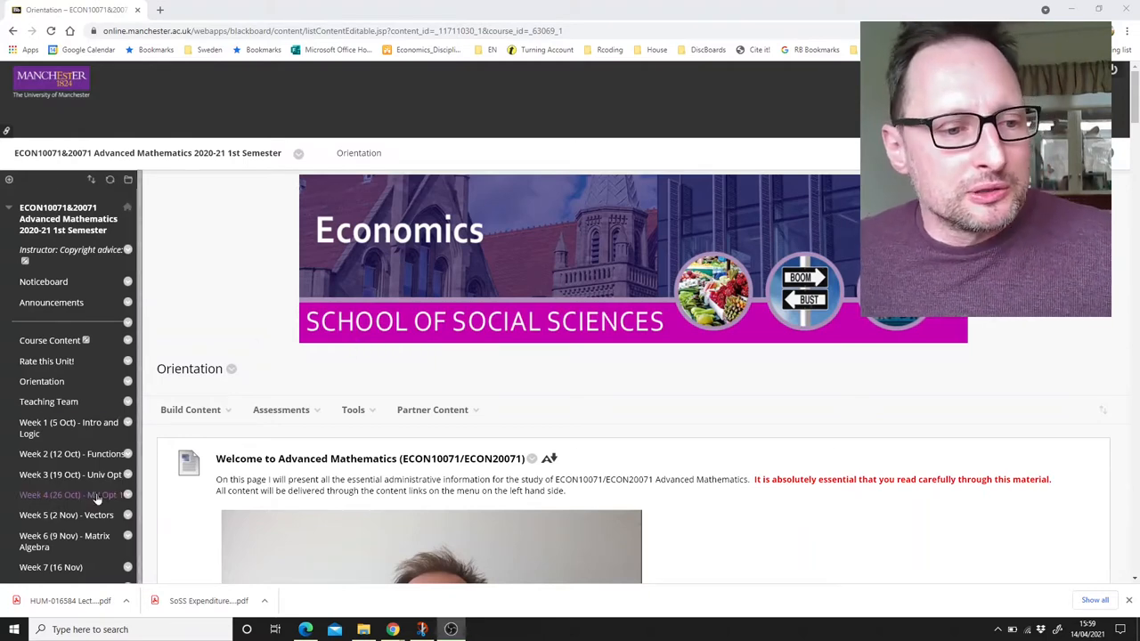
Reach the Week 4 (26 Oct) MV Opt 1 page and launch 'Lesson - Multivariate Optimisation 1'.
click(433, 410)
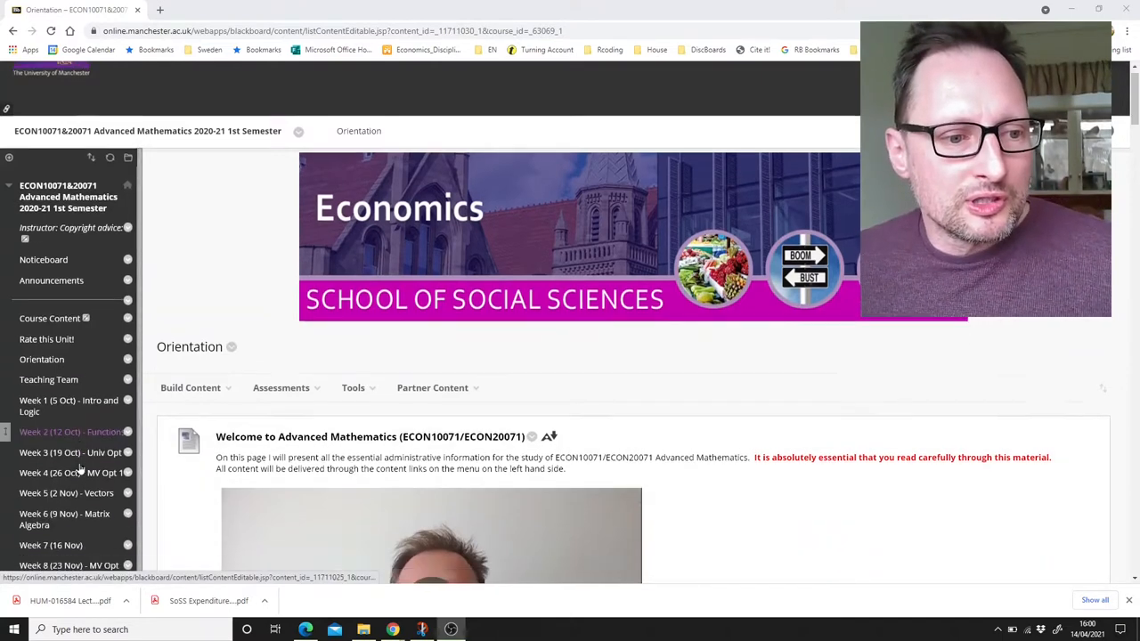
scroll(down, 3)
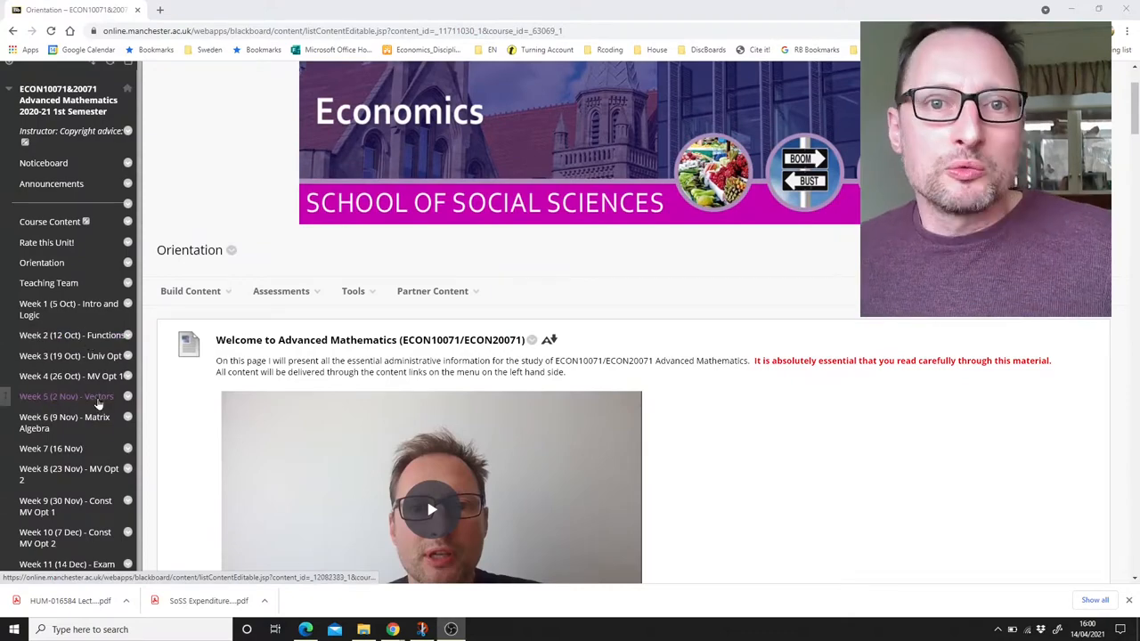
click(71, 376)
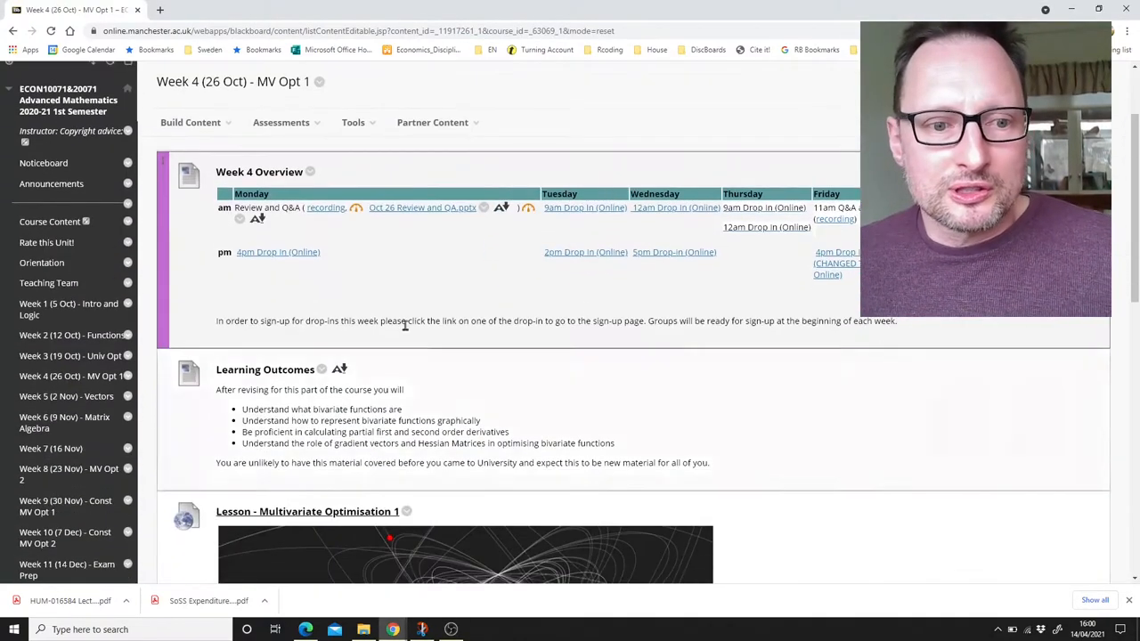
scroll(down, 3)
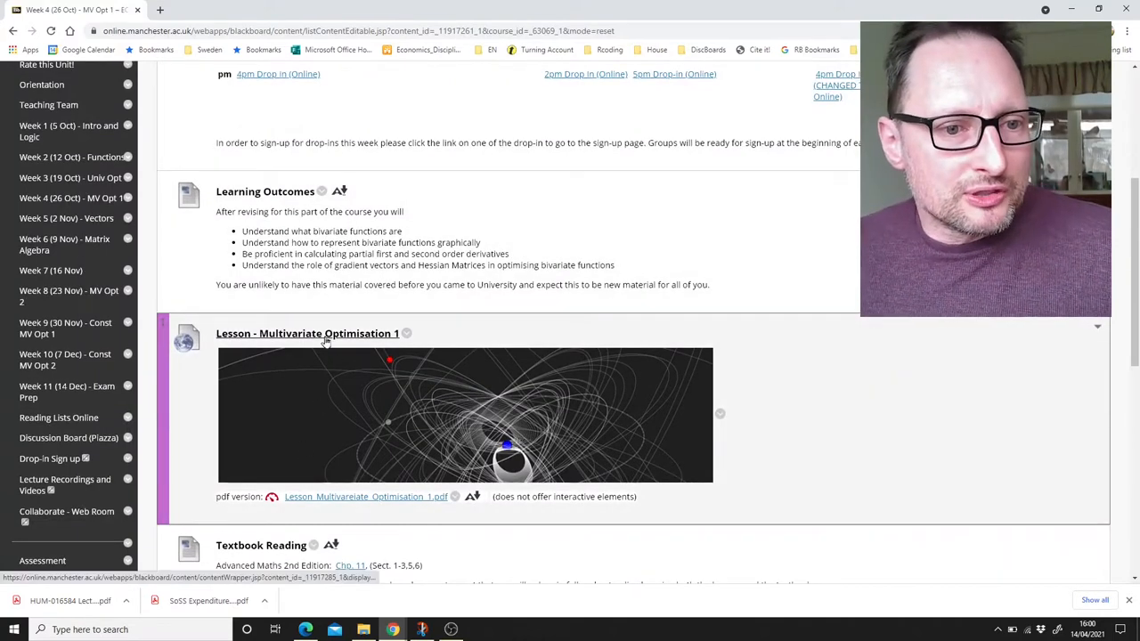
click(307, 333)
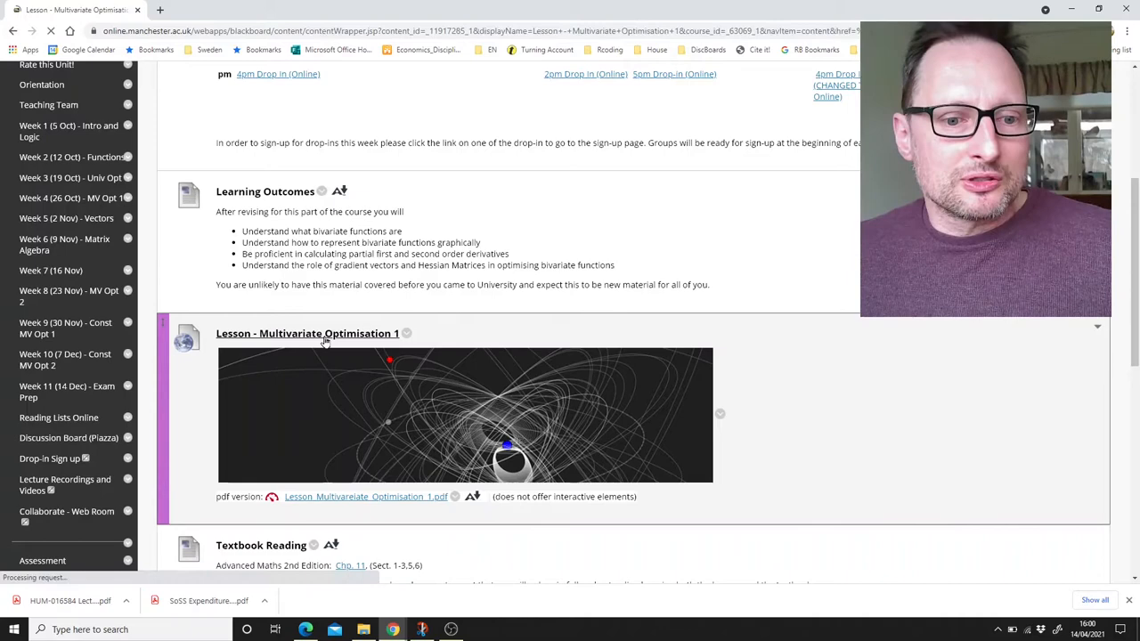
Go to Graphical Representations and start the Surface Plots introductory clip on multivariate functions.
click(306, 333)
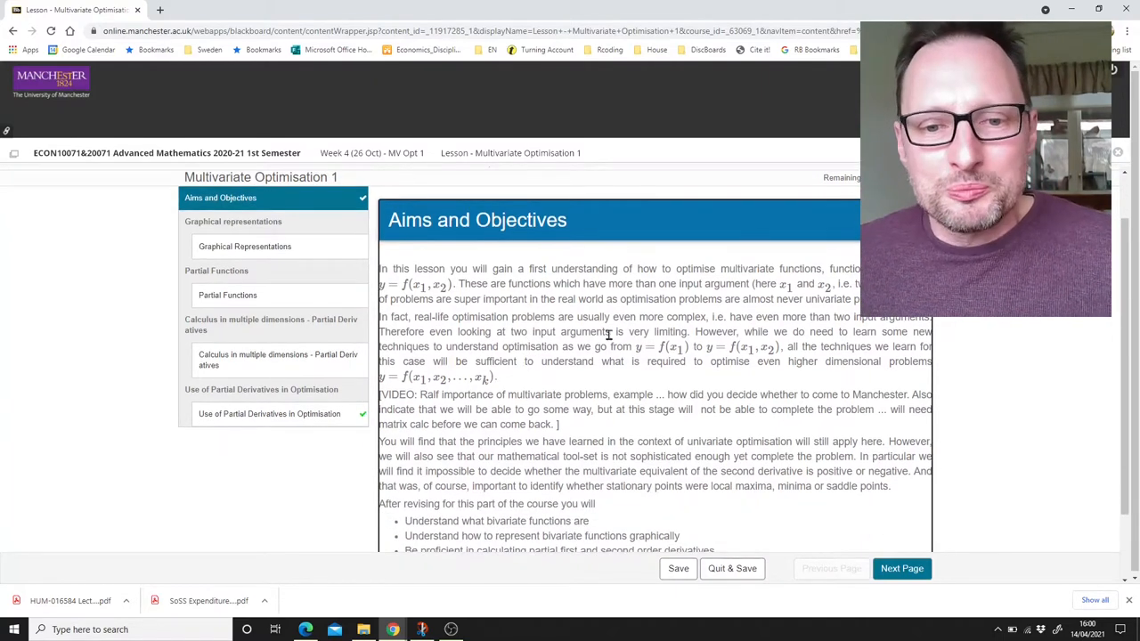
click(901, 568)
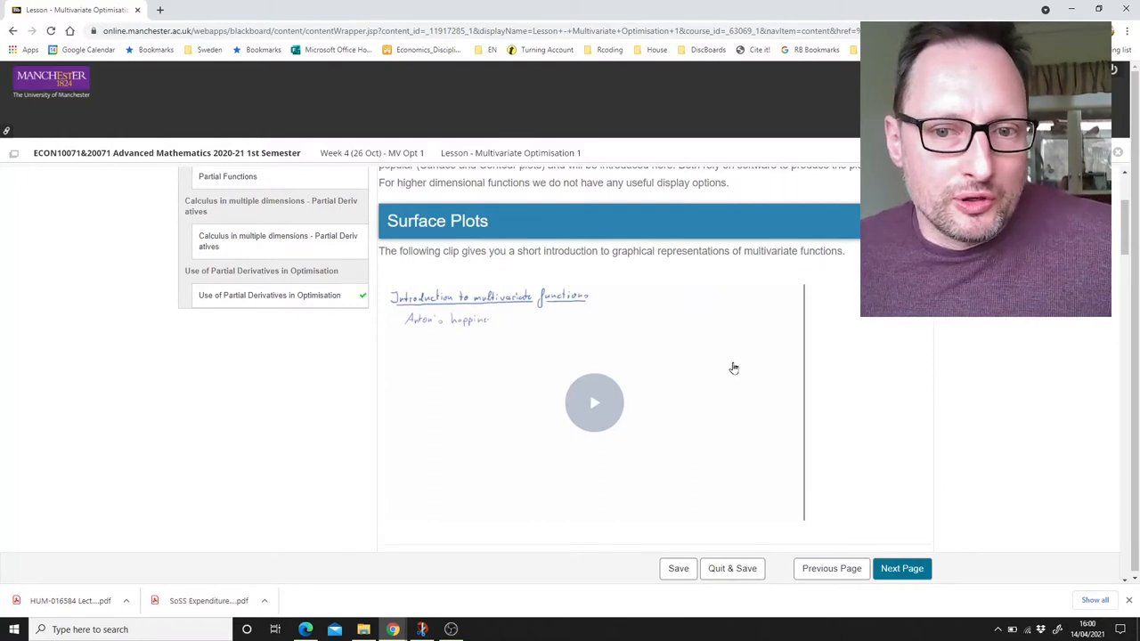
mouse_move(631, 381)
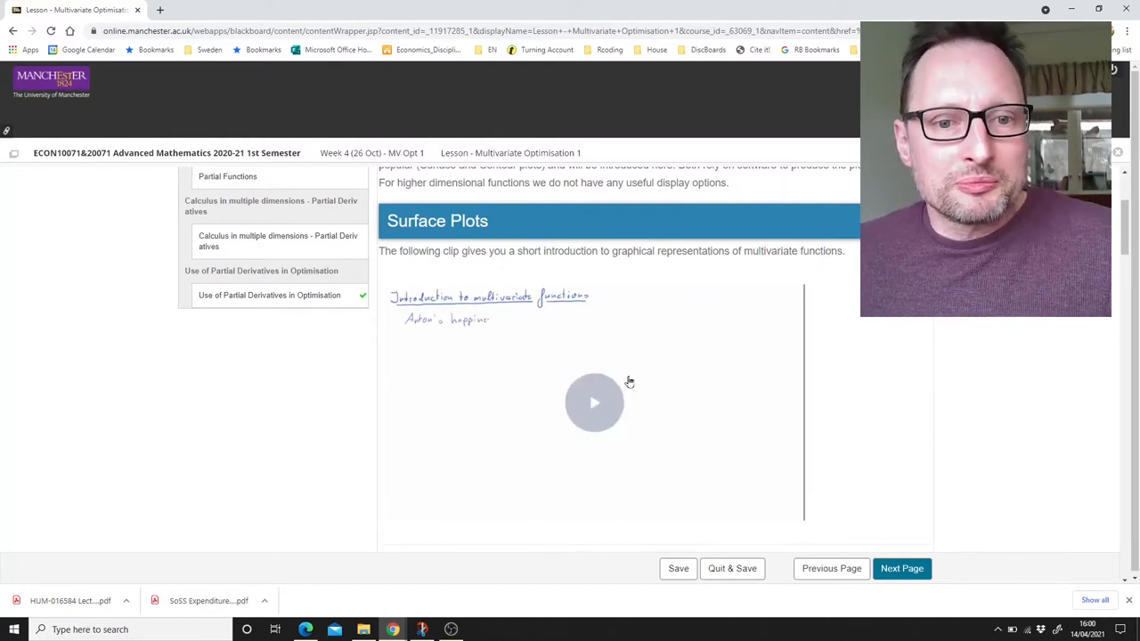
scroll(down, 3)
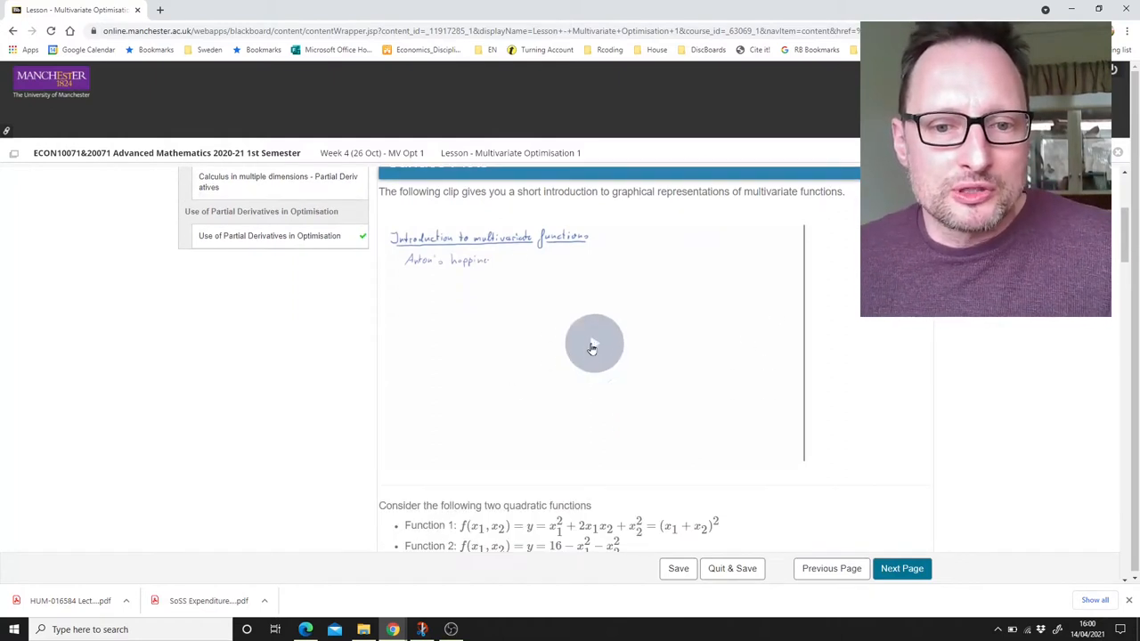
click(595, 345)
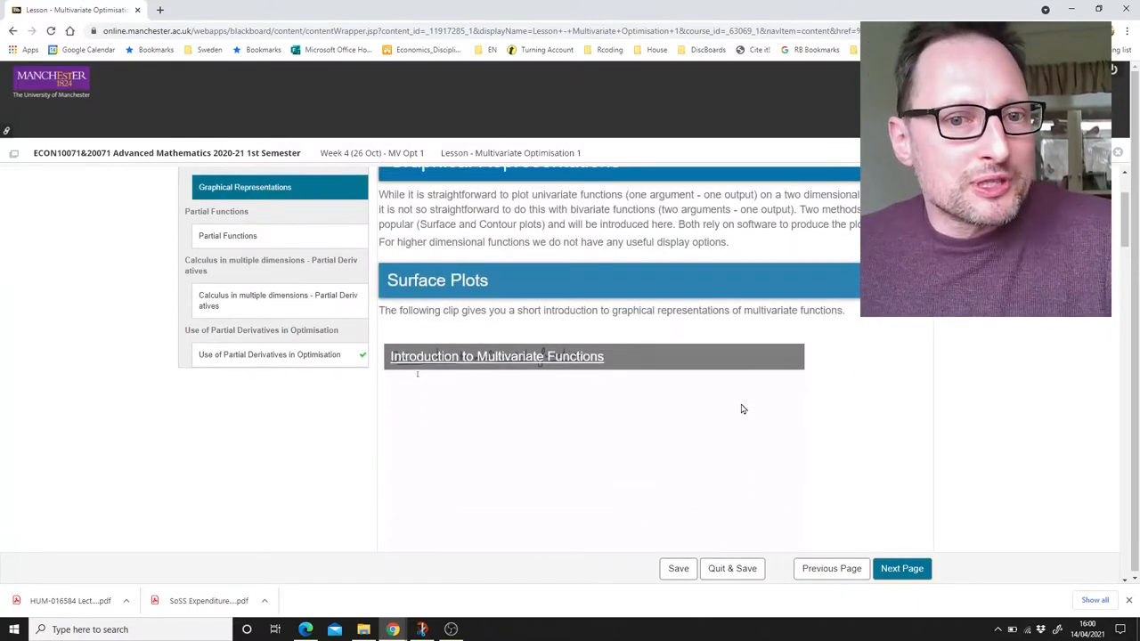
Make a first plot match for Function 1 in the surface-plot question.
scroll(down, 3)
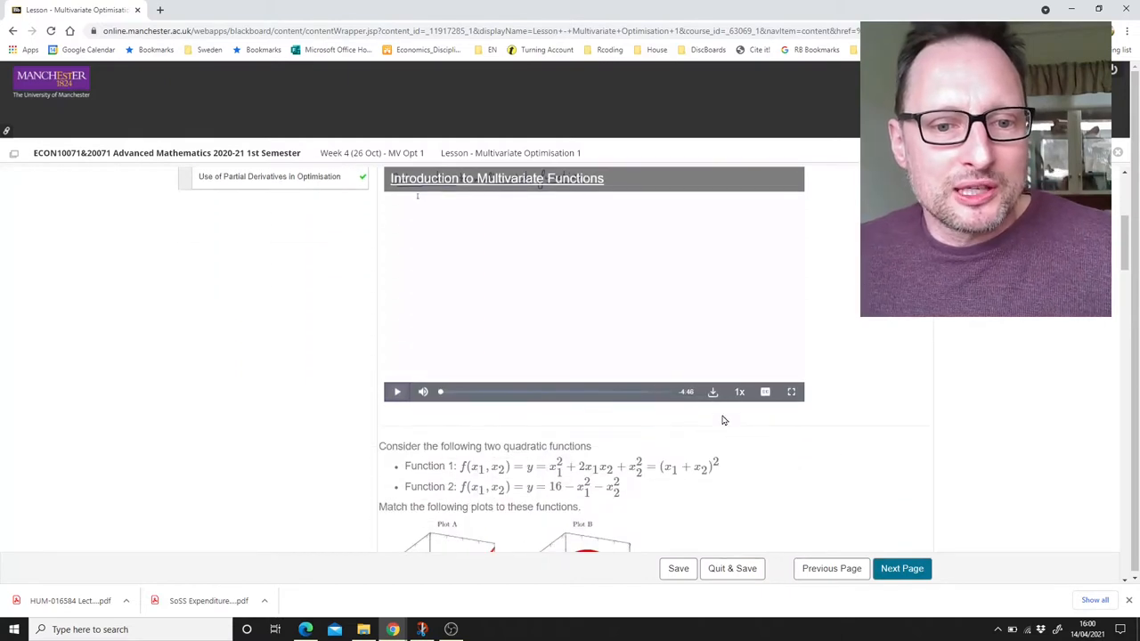
scroll(down, 3)
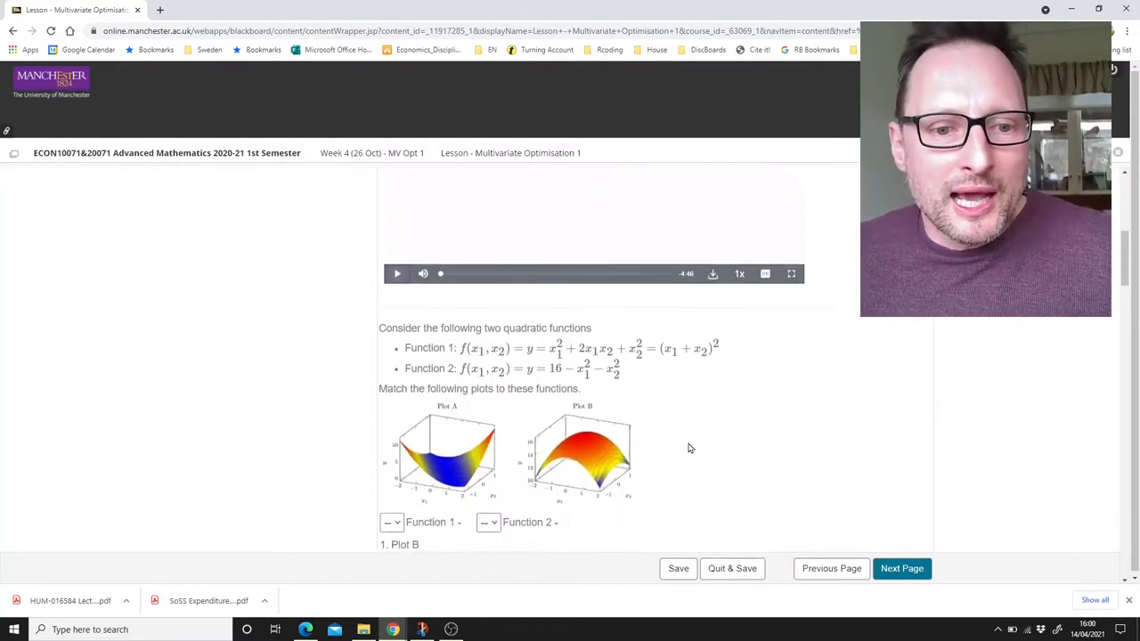
scroll(down, 3)
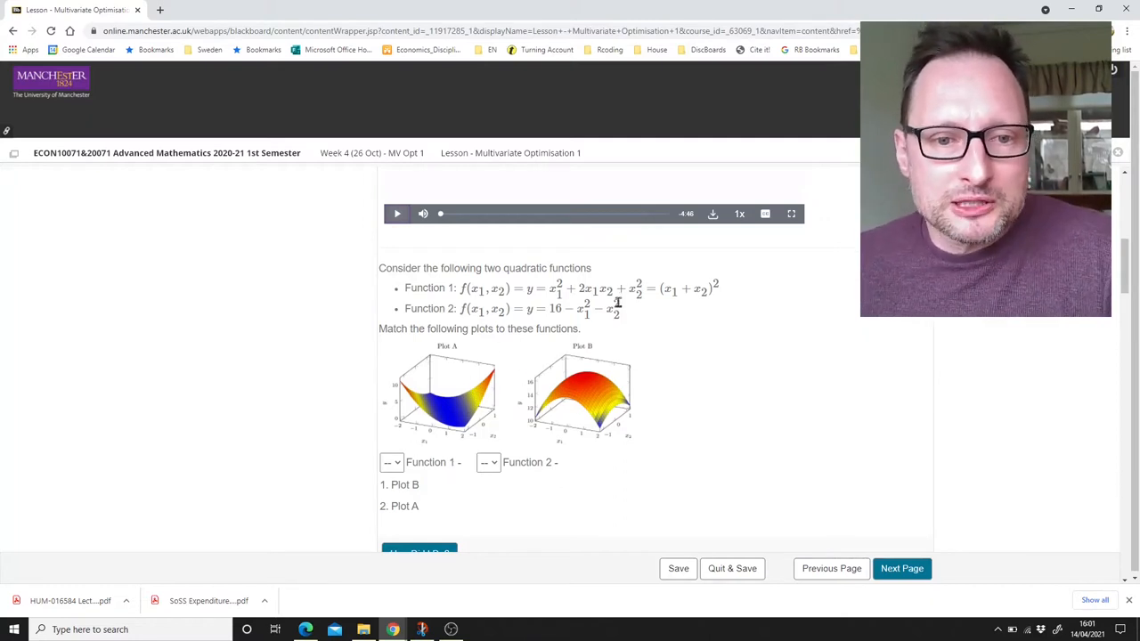
click(392, 464)
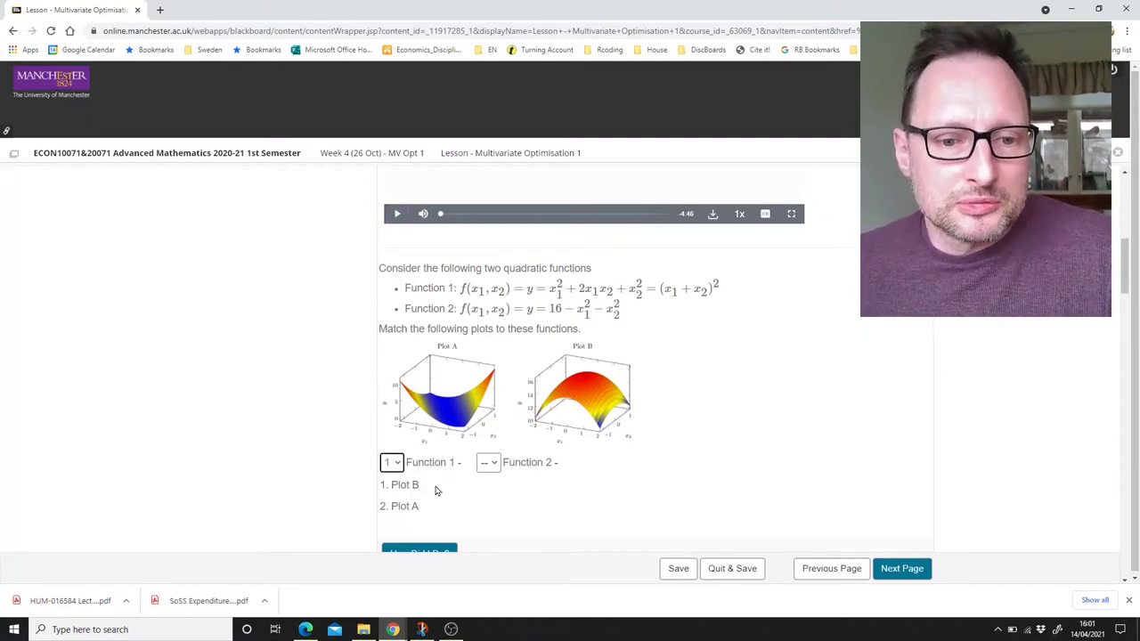
click(488, 463)
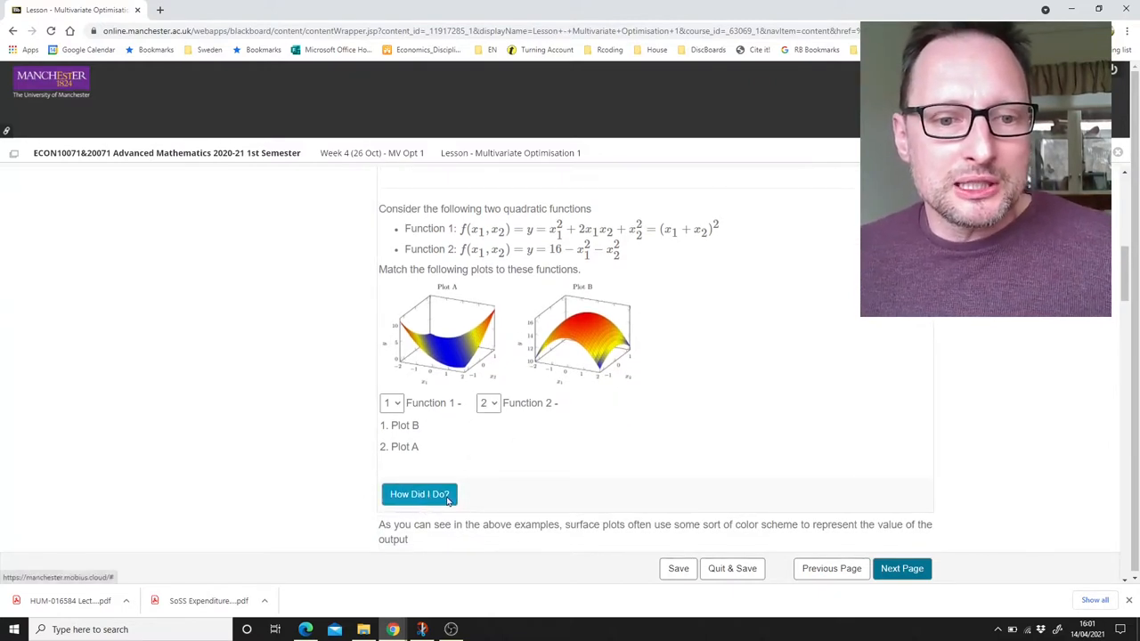
click(419, 496)
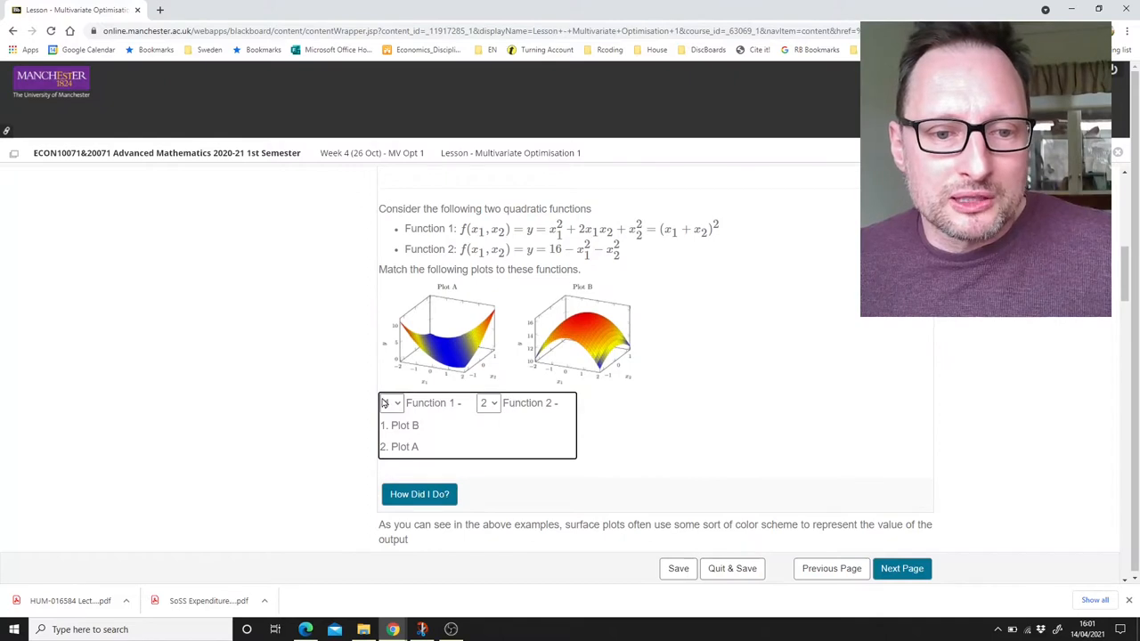
Match Function 2 to its plot and check the matching with 'How Did I Do?'.
click(489, 403)
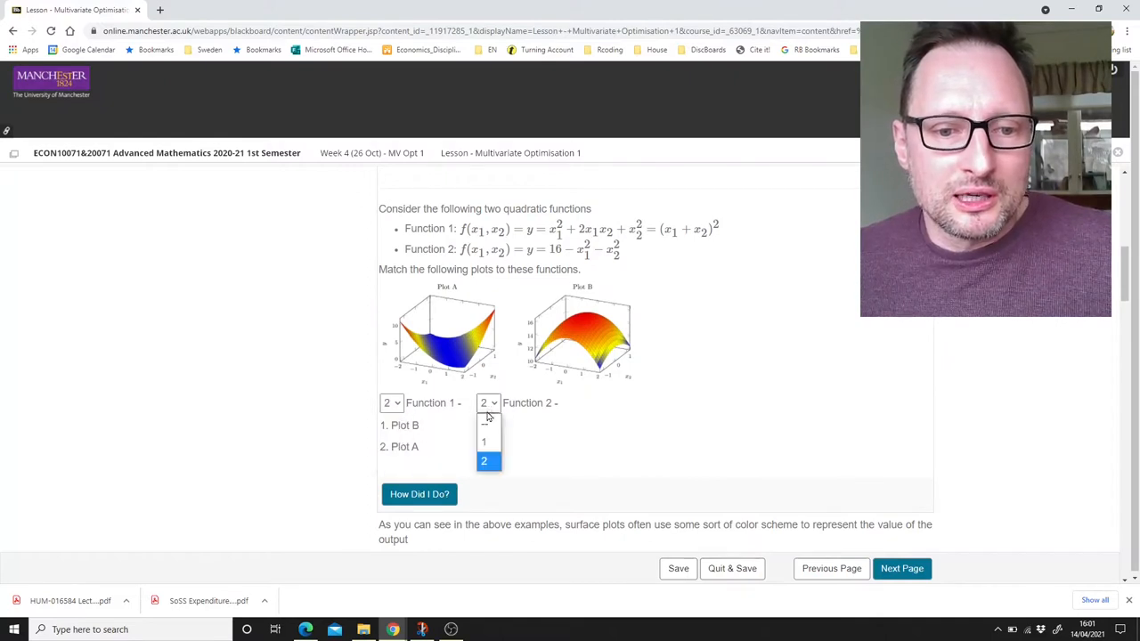
click(485, 442)
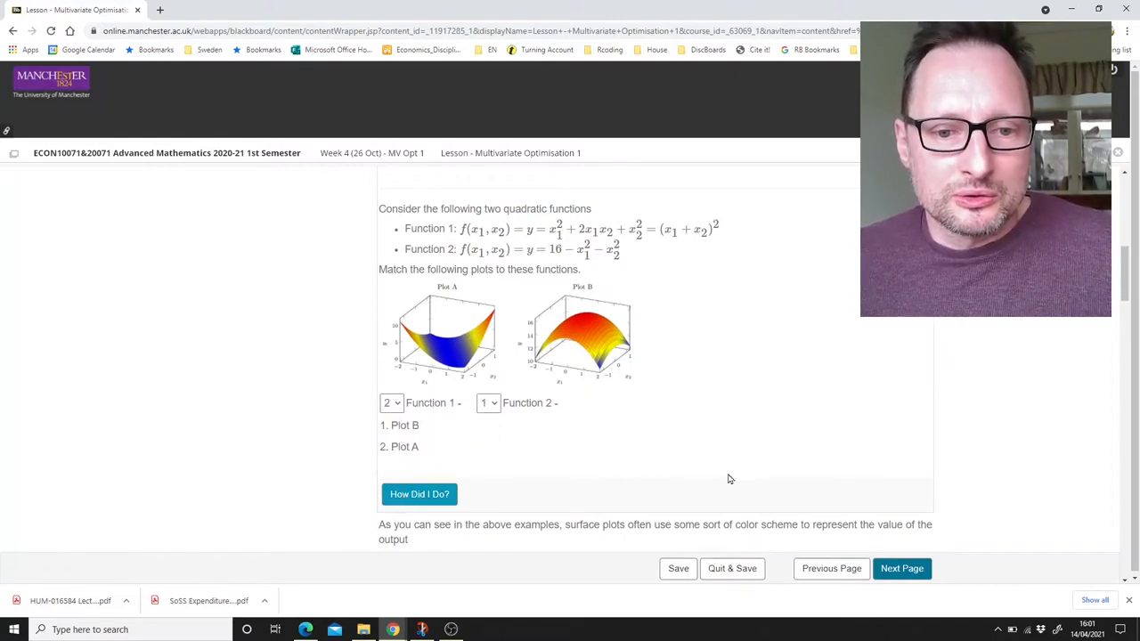
click(418, 495)
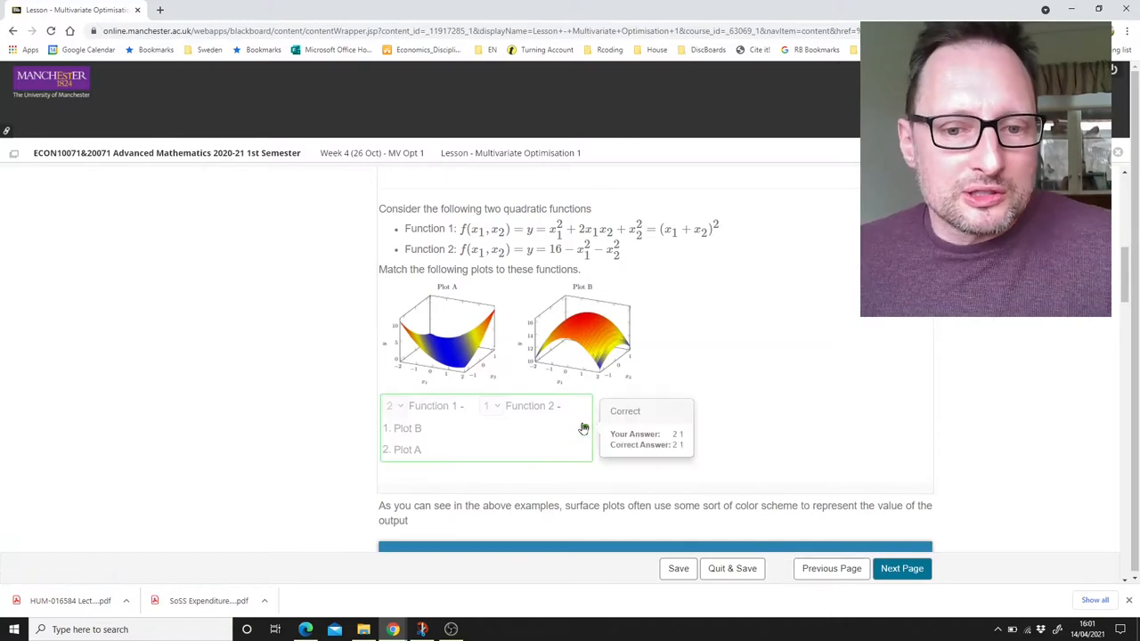
Answer the level-curve questions with x2 = 2x1 + 5 and the radius-16 circle, then review the incorrect feedback.
scroll(down, 3)
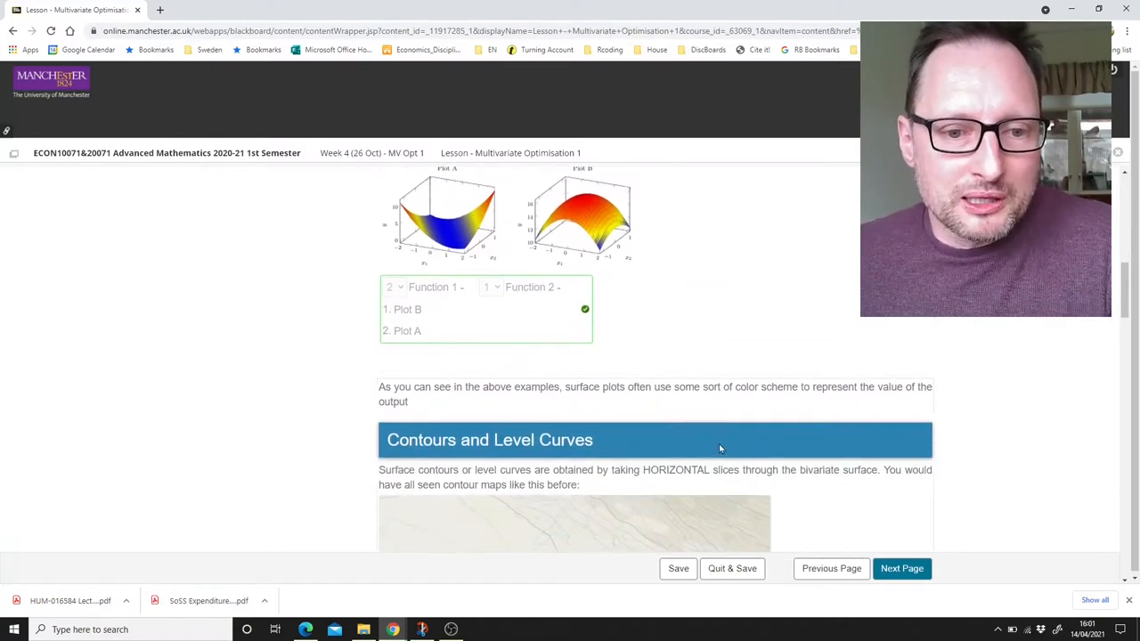
scroll(down, 3)
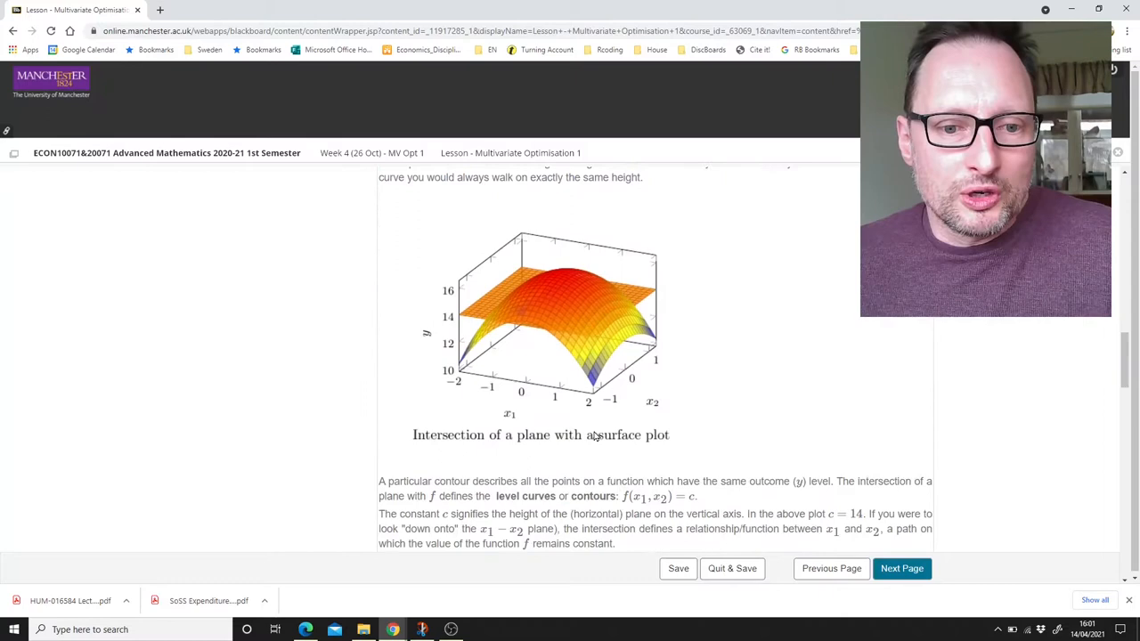
scroll(down, 3)
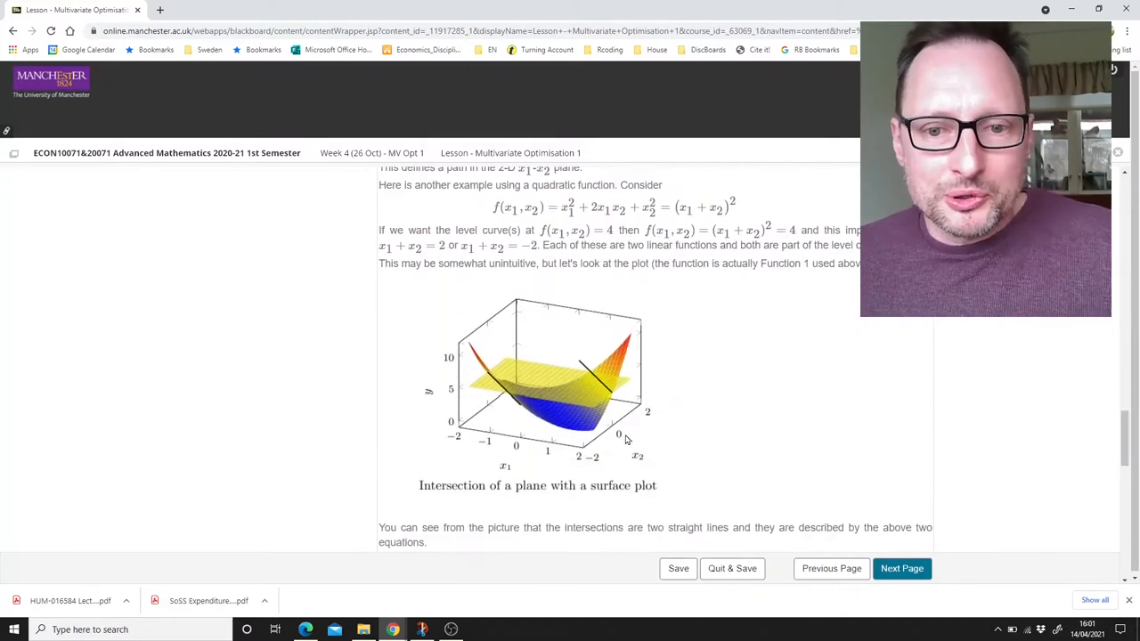
scroll(down, 3)
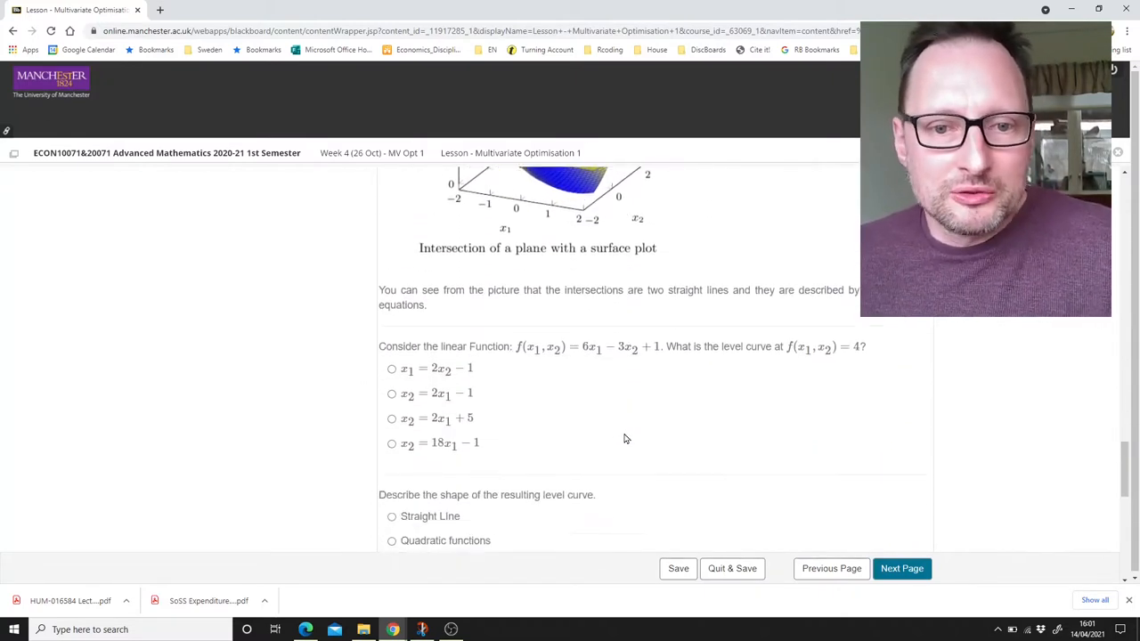
scroll(down, 3)
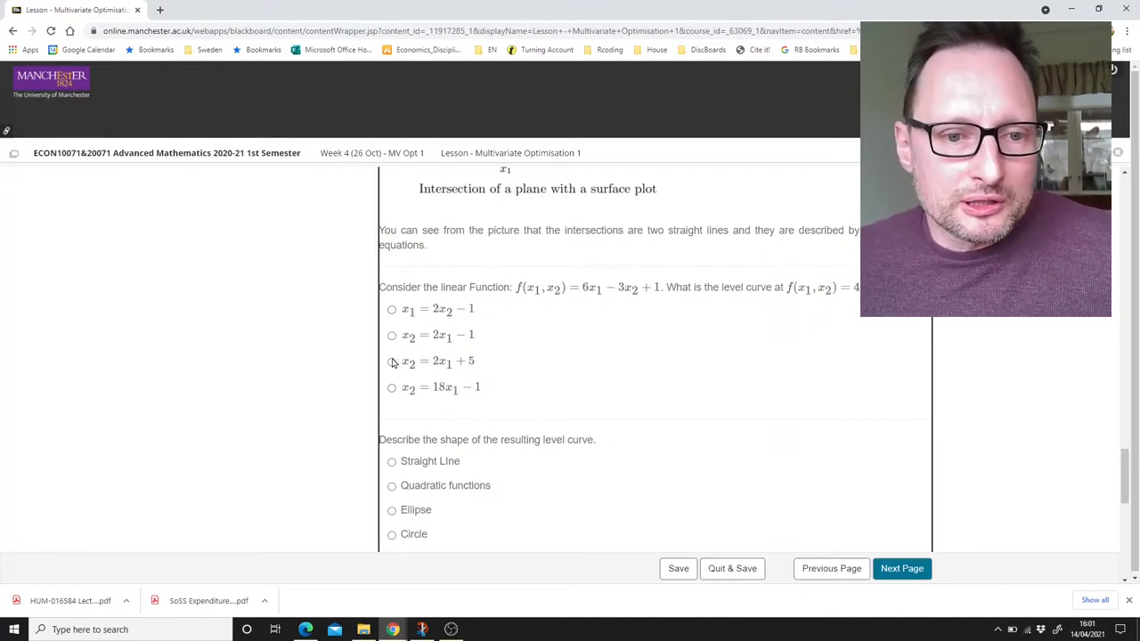
click(392, 358)
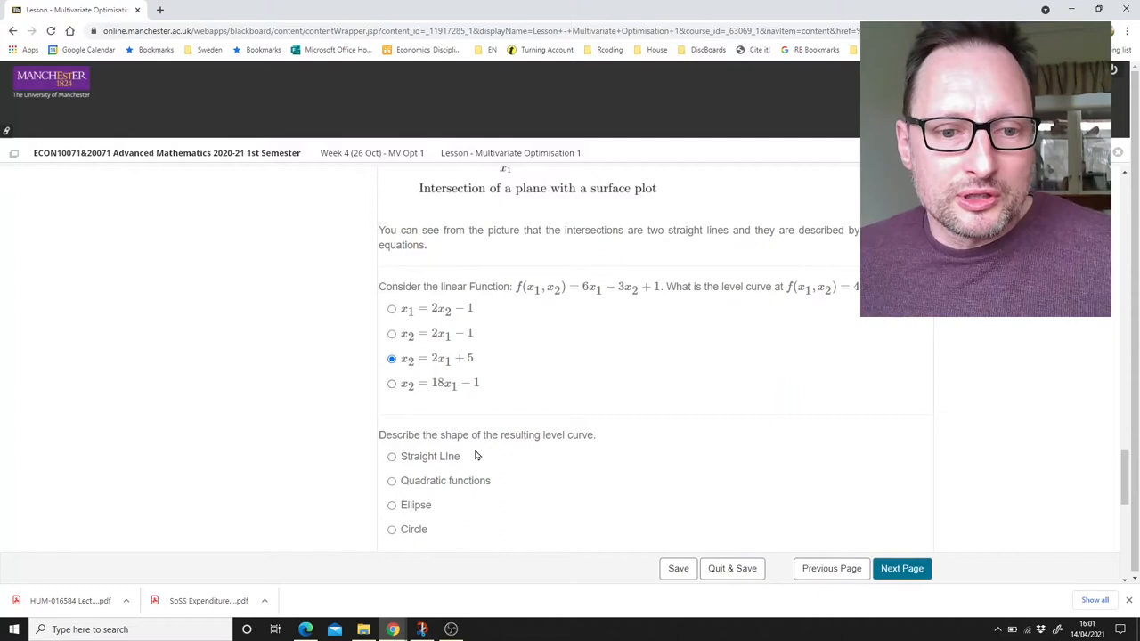
scroll(down, 3)
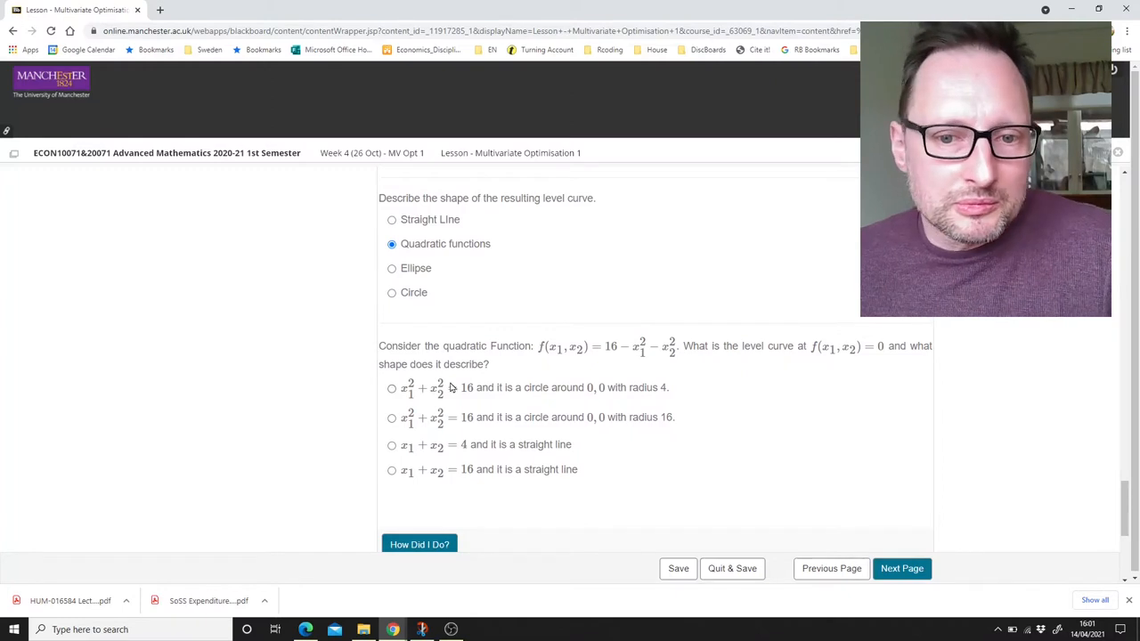
click(392, 417)
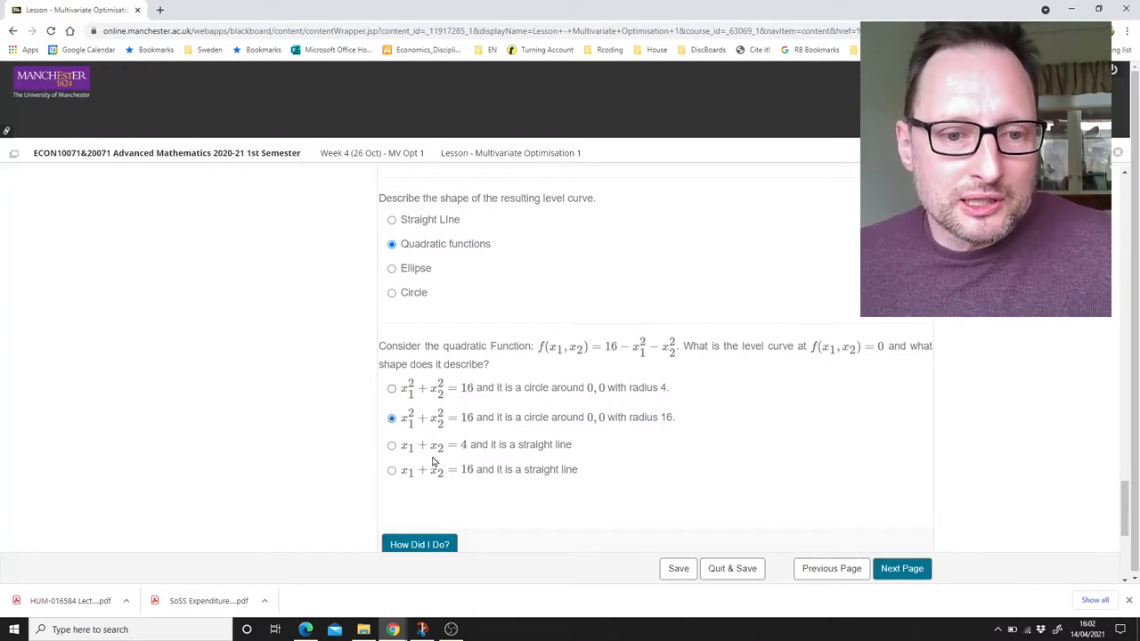
scroll(down, 3)
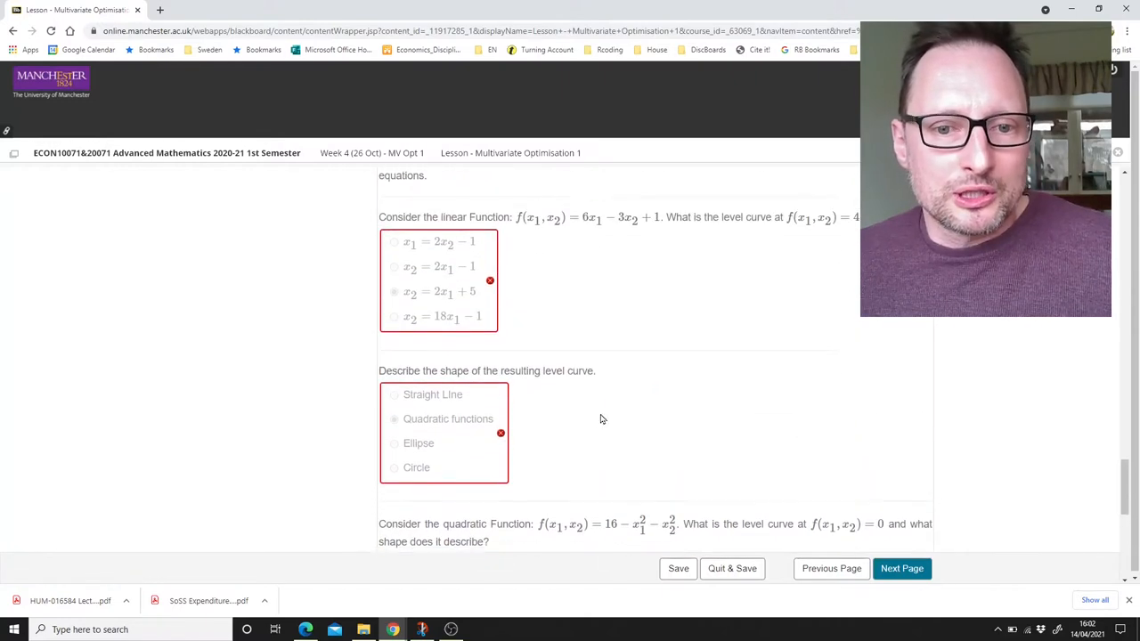
scroll(down, 3)
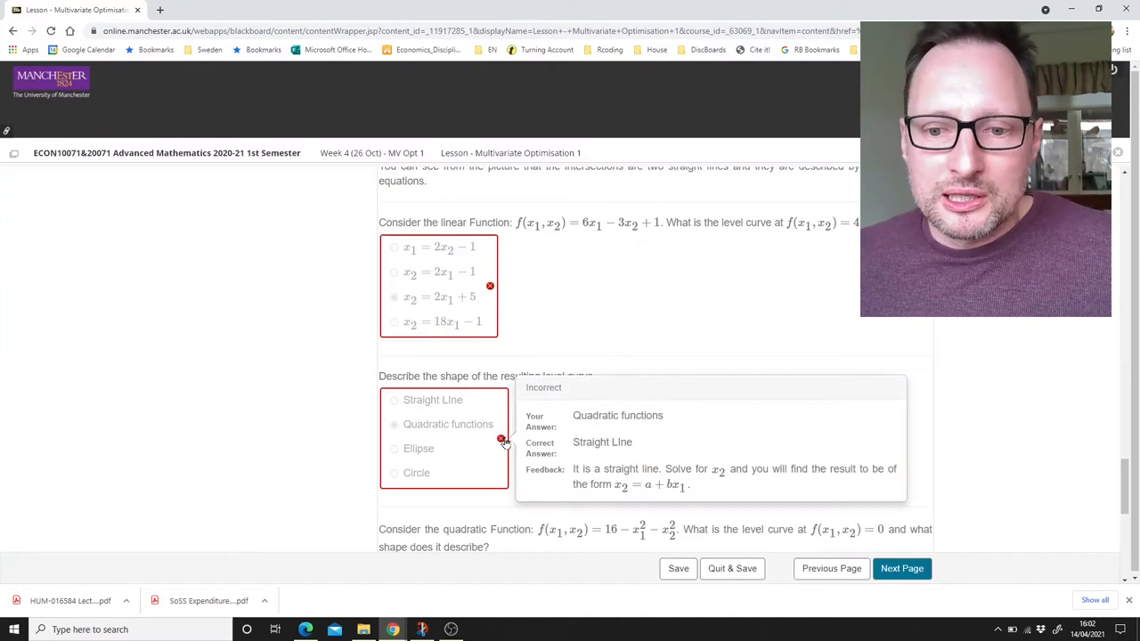
scroll(down, 3)
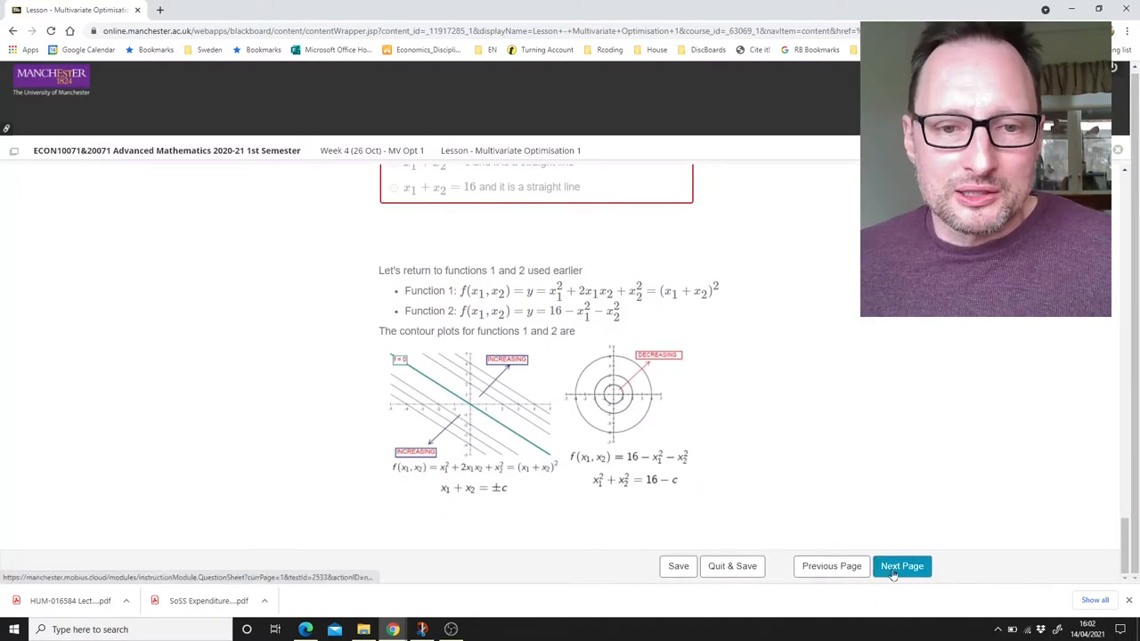
Match the partial functions to the red, blue and black lines as 1, 2, 3 and continue to univariate derivatives.
click(901, 567)
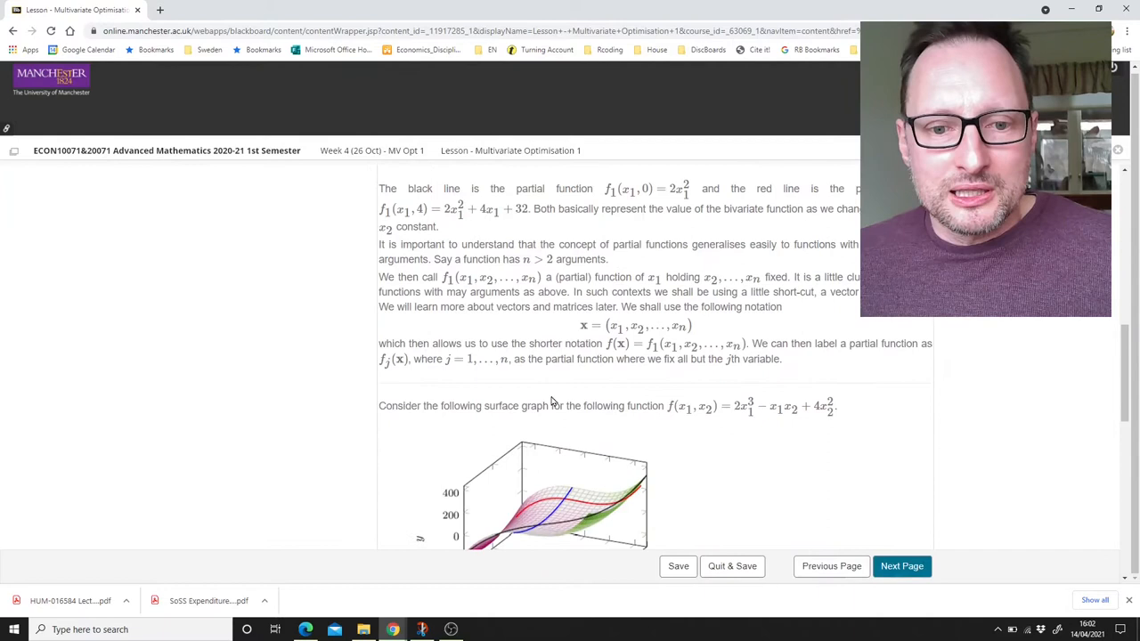
scroll(down, 3)
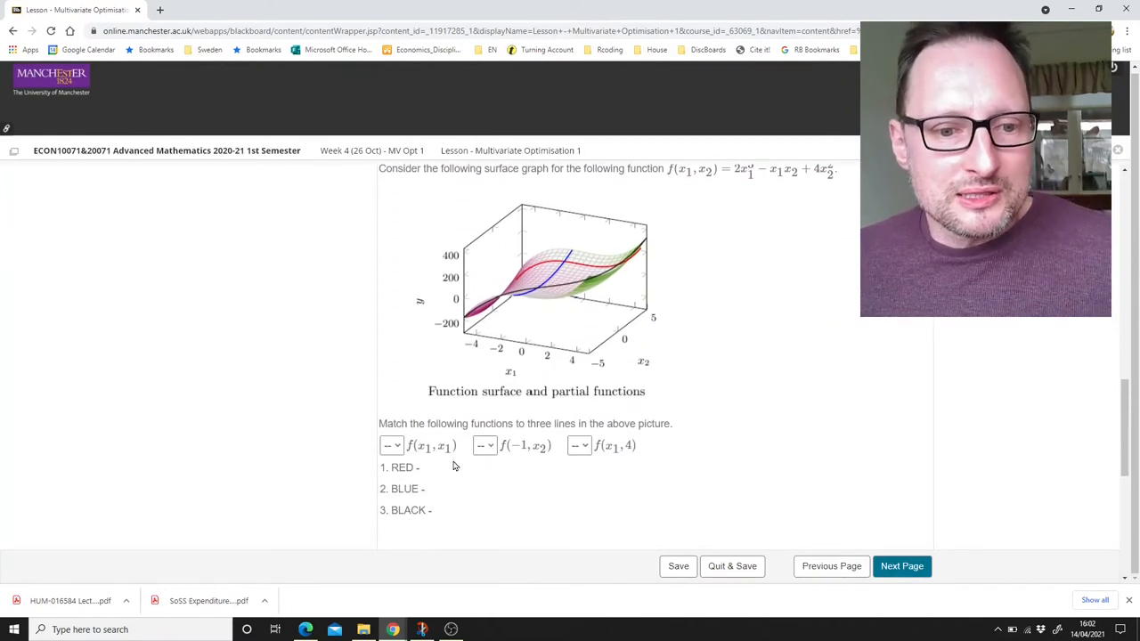
click(392, 445)
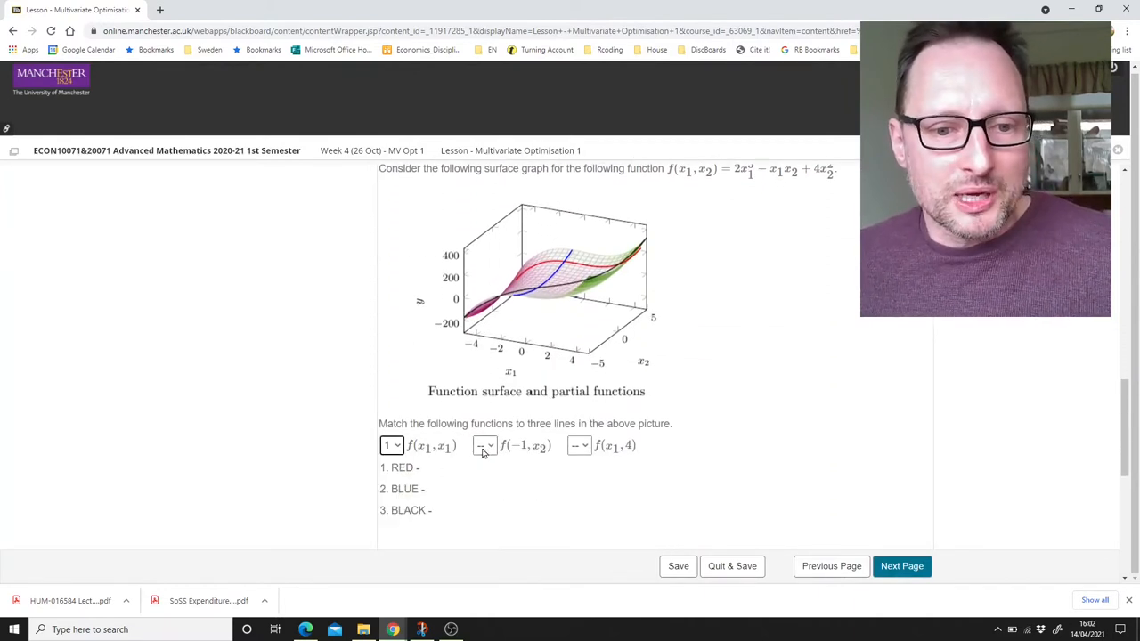
click(581, 445)
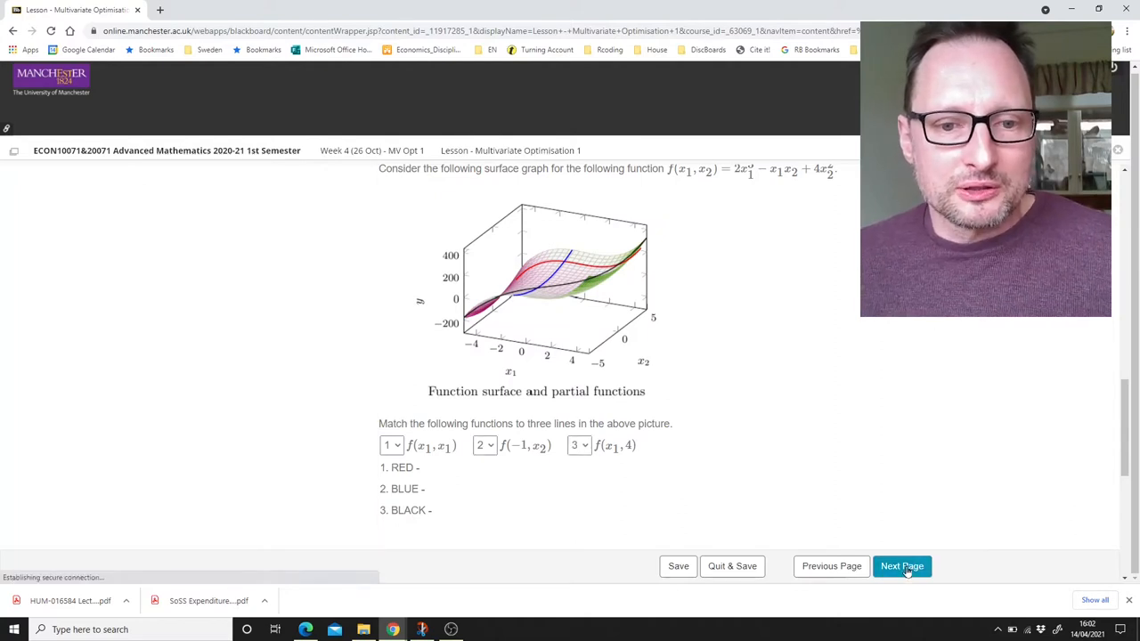
click(902, 566)
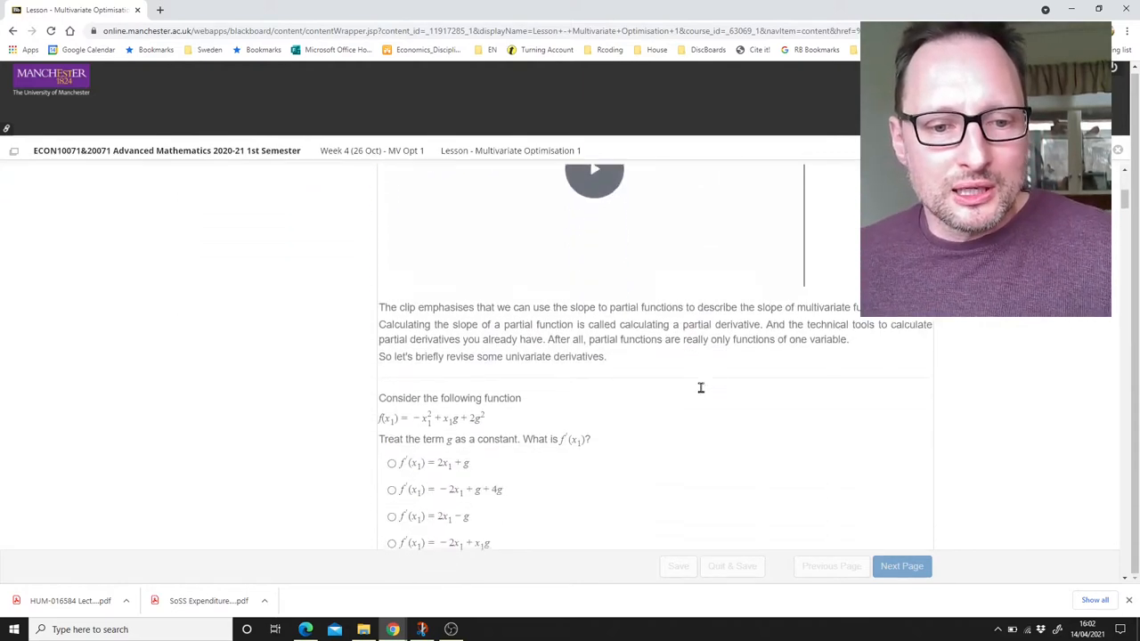
click(901, 567)
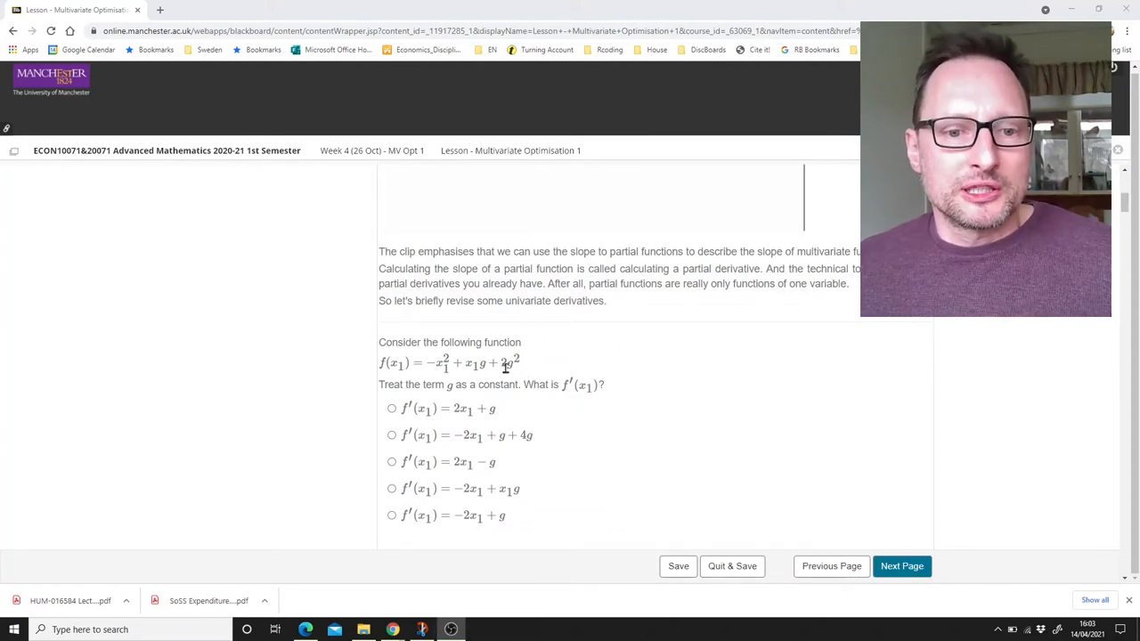
mouse_move(531, 381)
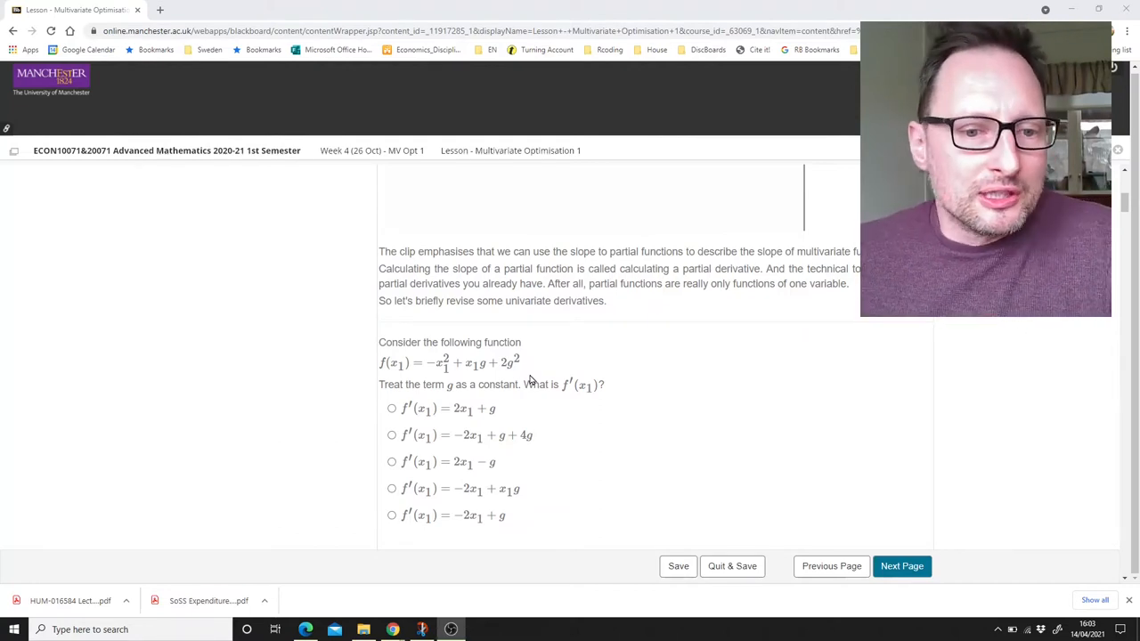
mouse_move(521, 495)
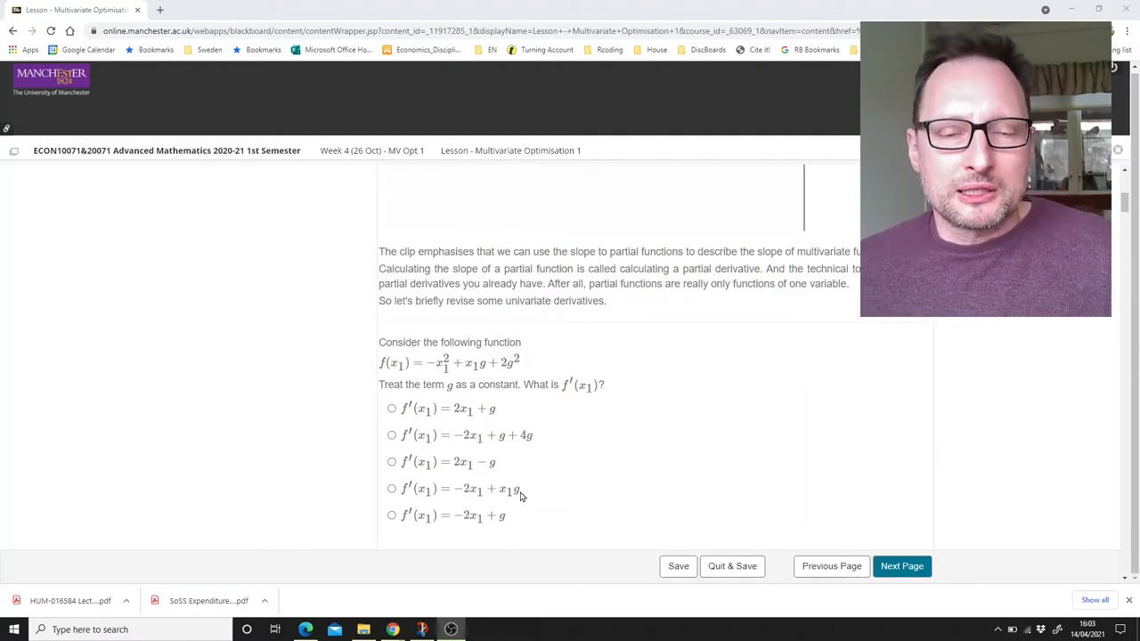